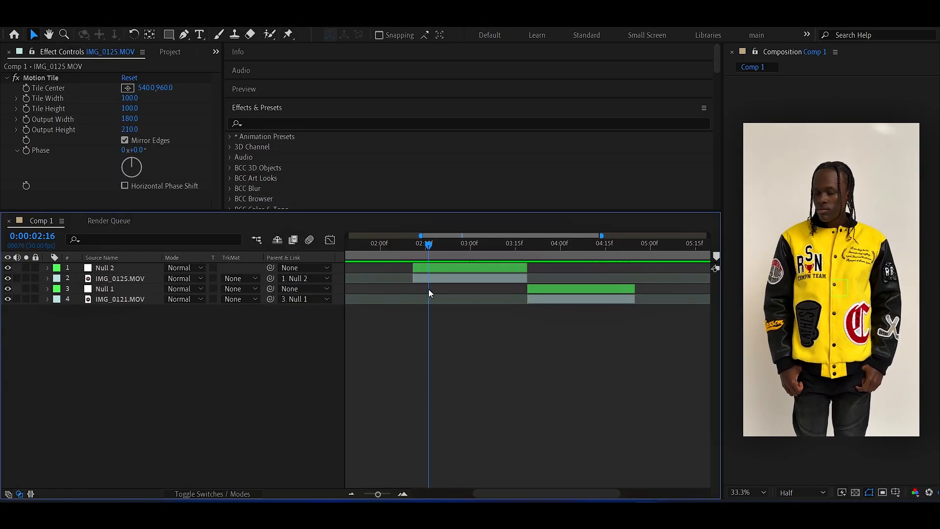
Add a new white 1080×1920 solid layer at the top of Comp 1.
right_click(428, 293)
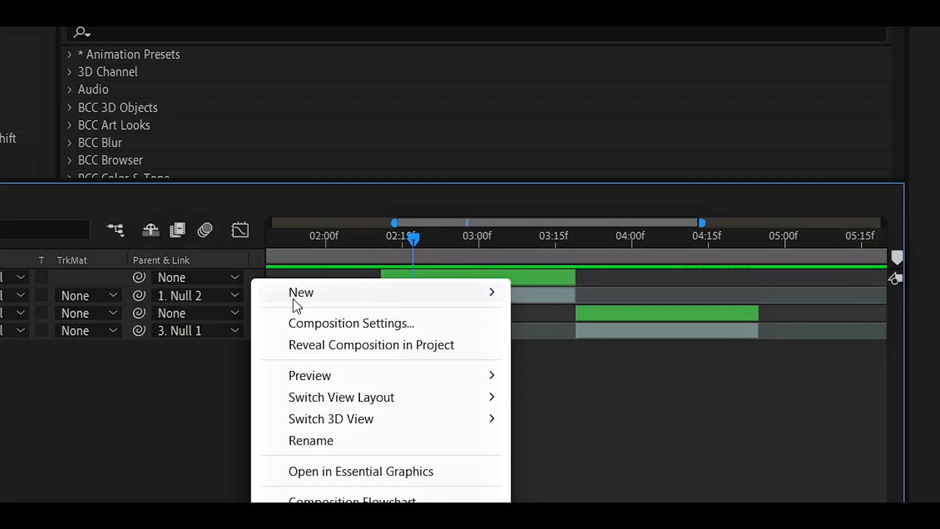
left_click(300, 293)
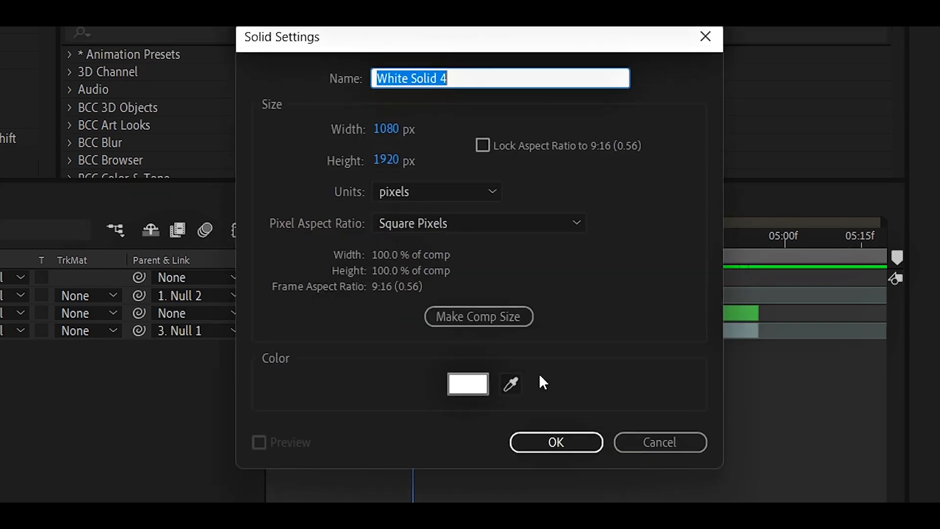
left_click(554, 441)
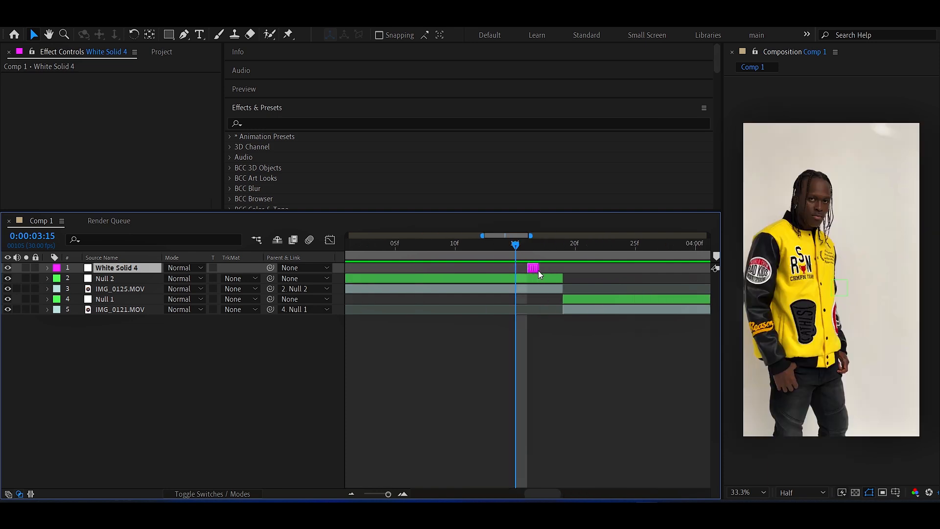
mouse_move(541, 255)
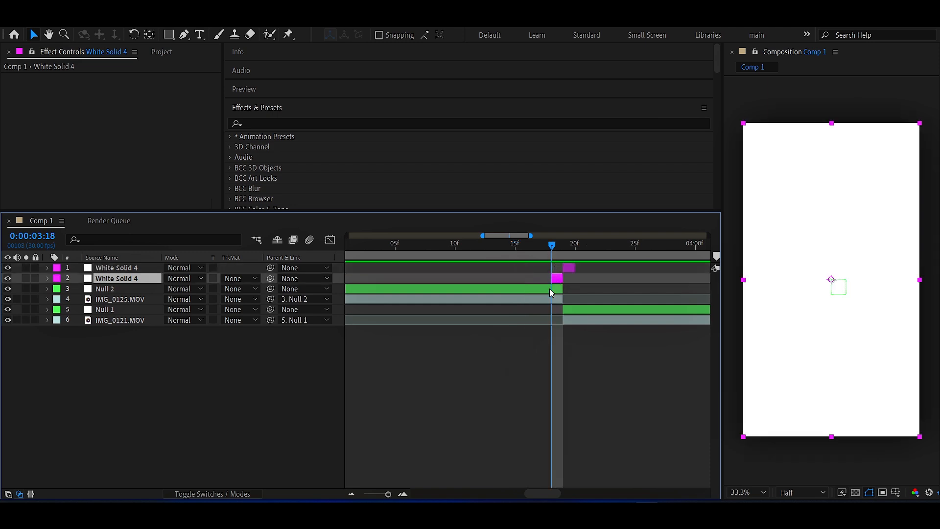
Select the duplicated white solid and start pre-composing both sliding solids.
left_click(47, 278)
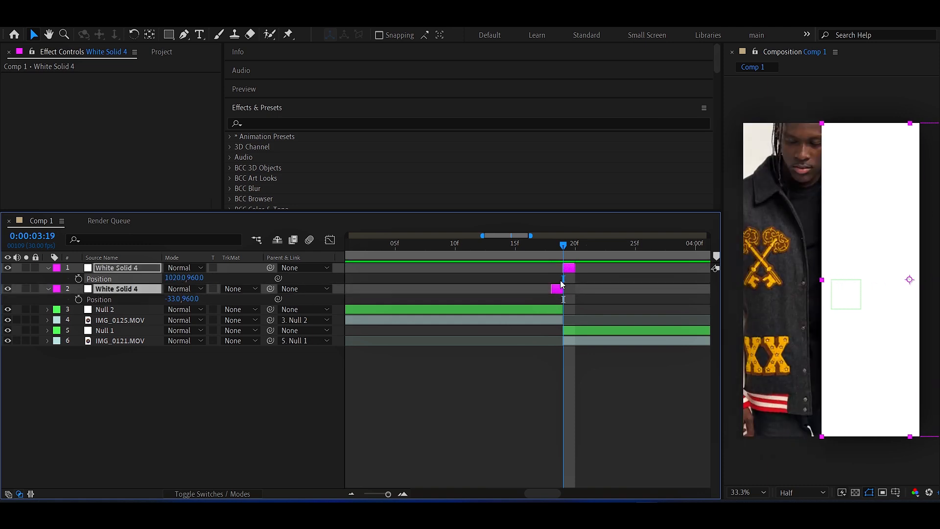
key("ctrl+shift+c")
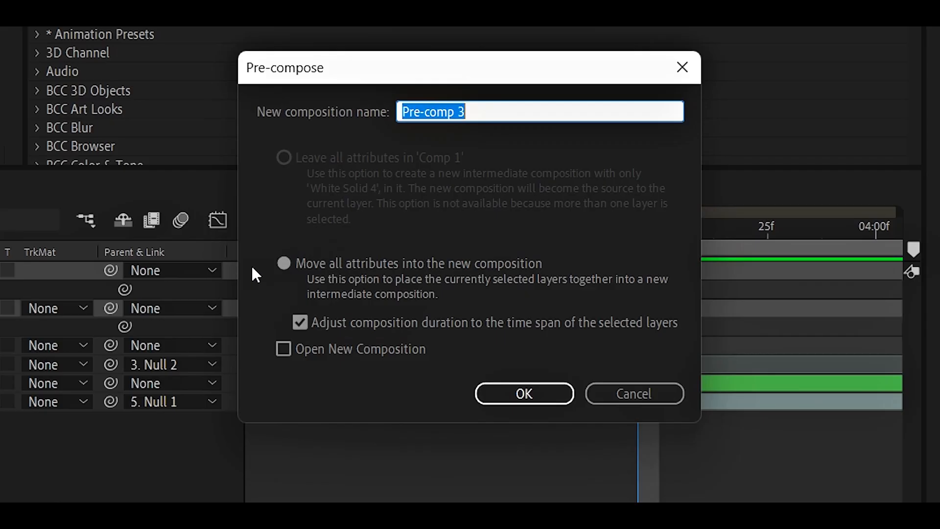
Nest the solids into Pre-comp 3 and apply the Deep Glow effect to it.
left_click(522, 393)
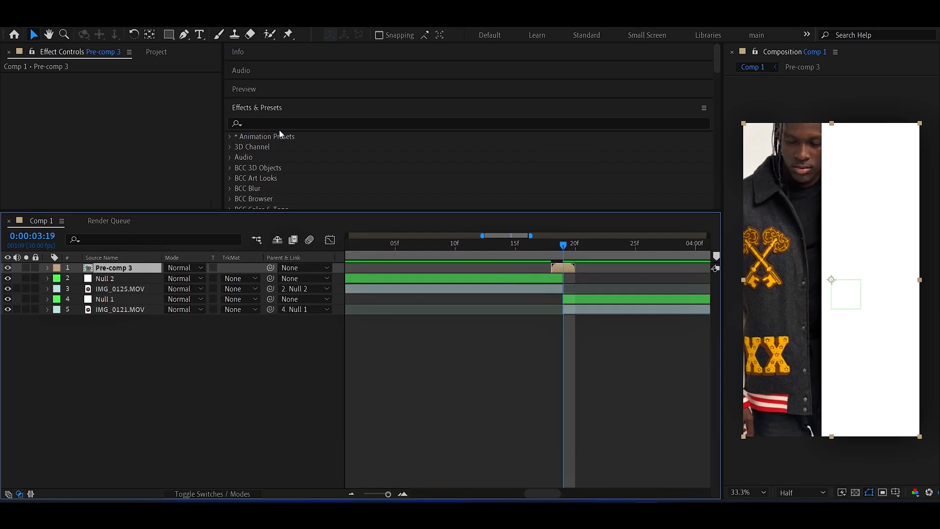
type("dee")
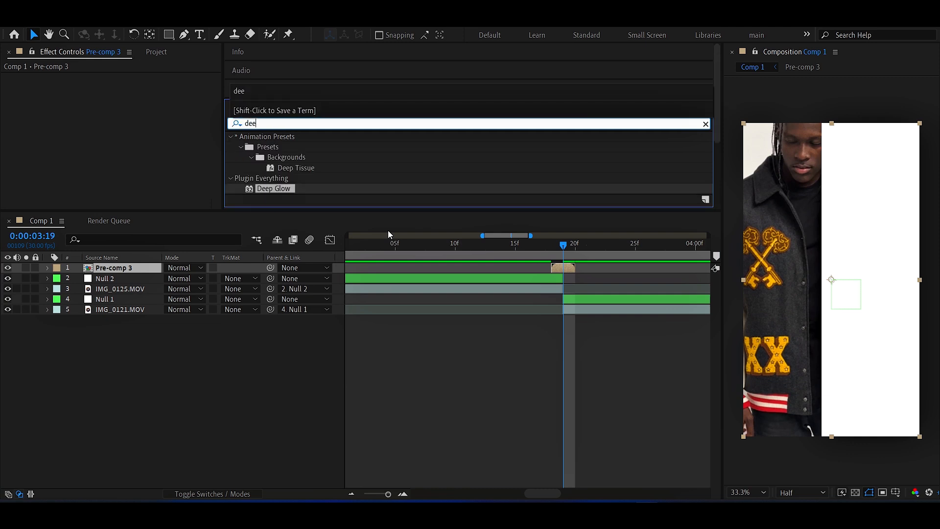
double_click(273, 188)
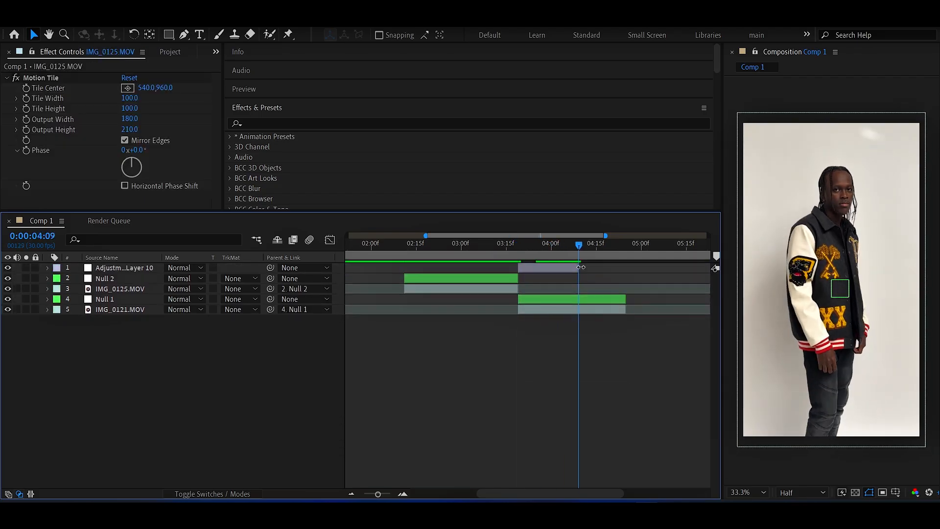
Find the Tint effect for the red-tint adjustment layer at the cut.
type("tint")
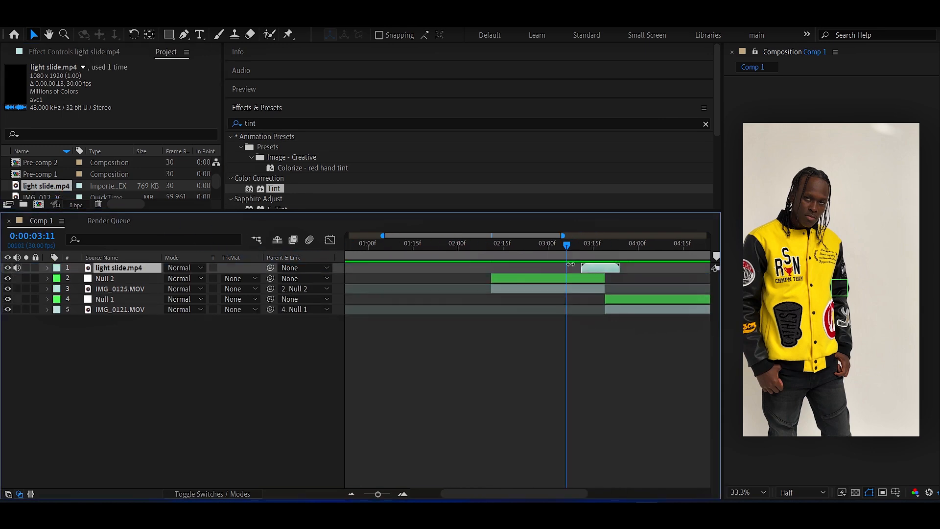
Blend the light slide.mp4 overlay in Screen mode so only its white light shows.
left_click(605, 244)
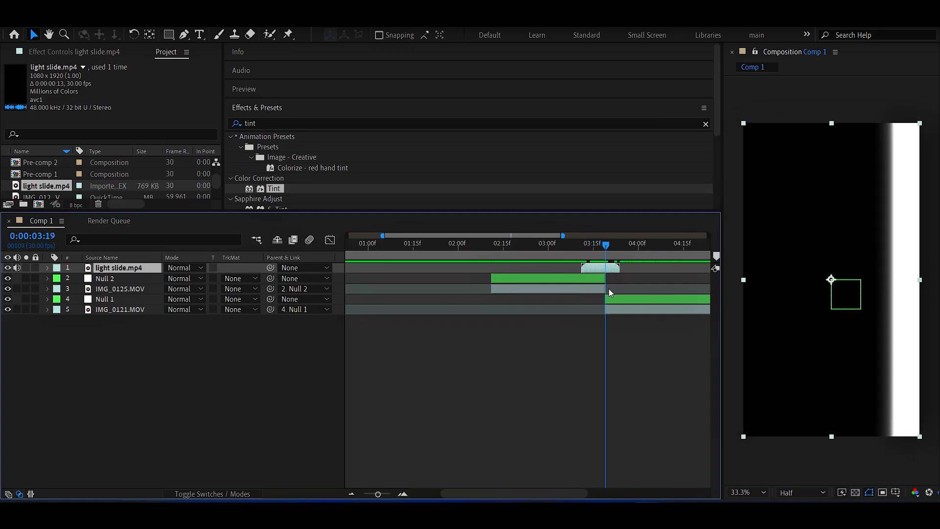
left_click(186, 267)
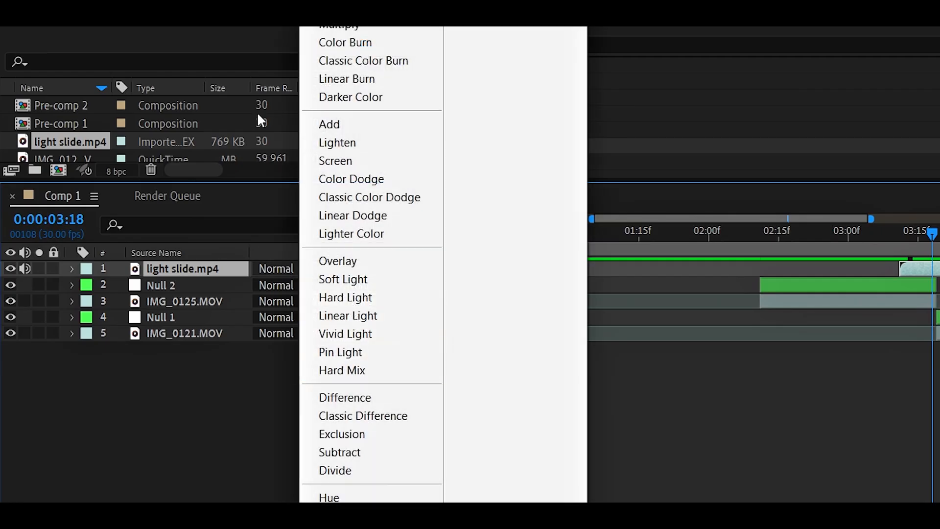
left_click(335, 160)
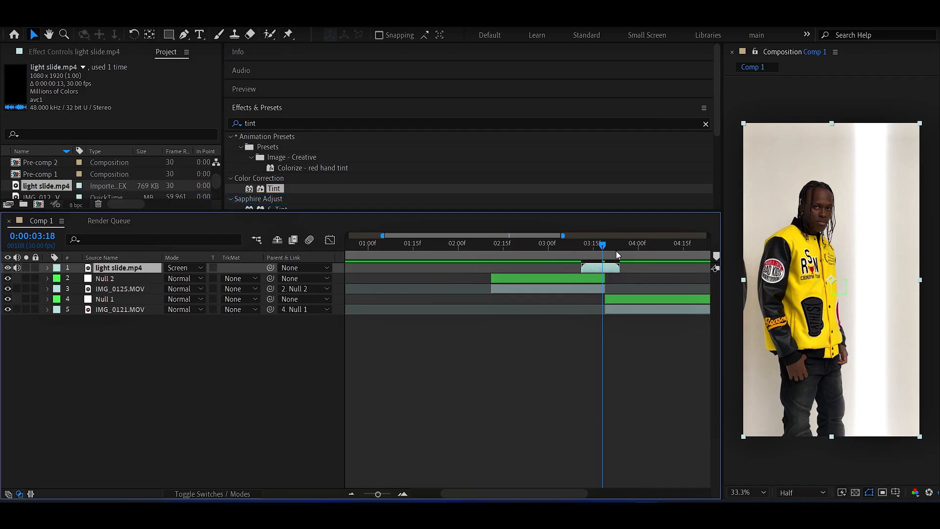
left_click(554, 243)
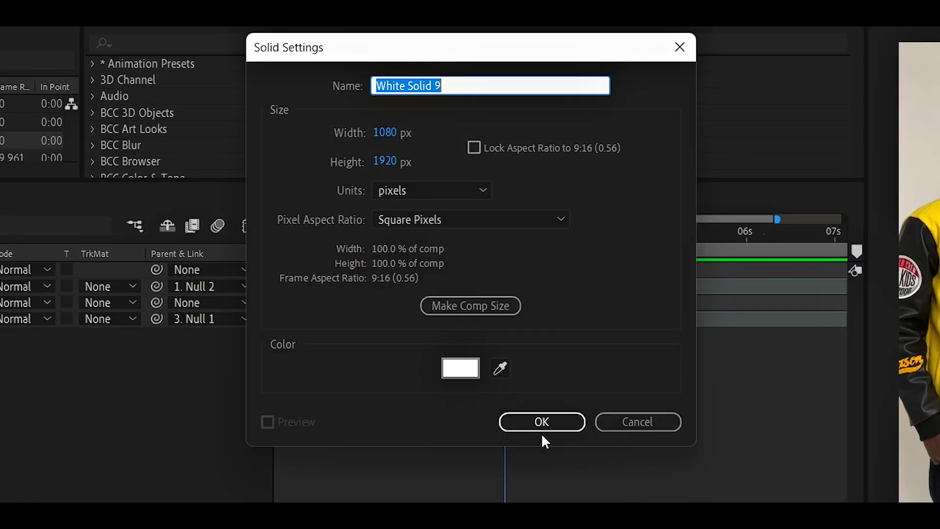
Create the full-frame White Solid 9 at the top of the layer stack.
left_click(541, 421)
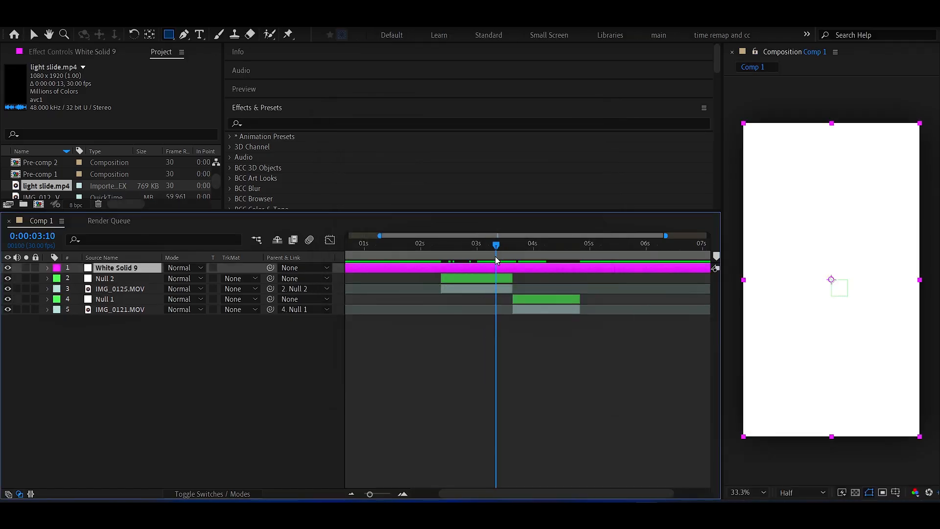
left_click(532, 243)
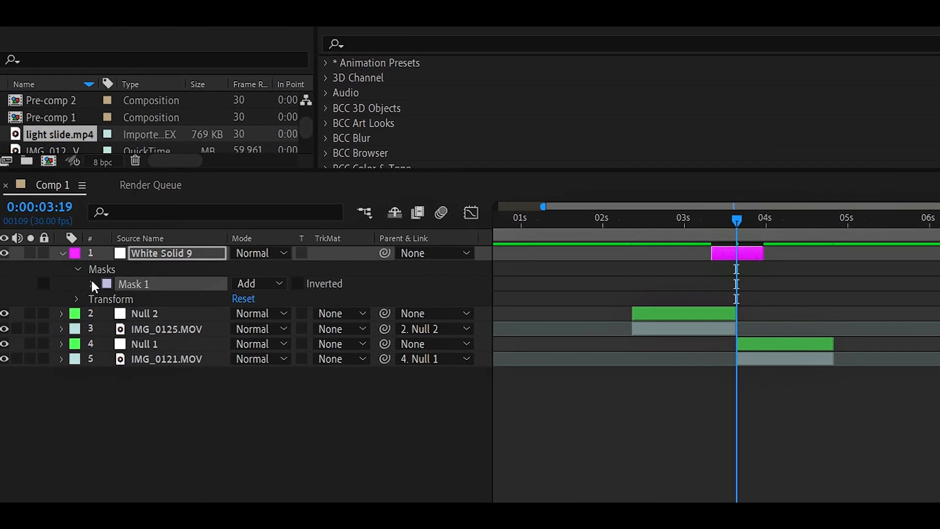
Feather Mask 1 on White Solid 9 by 70 pixels and locate Deep Glow.
left_click(93, 284)
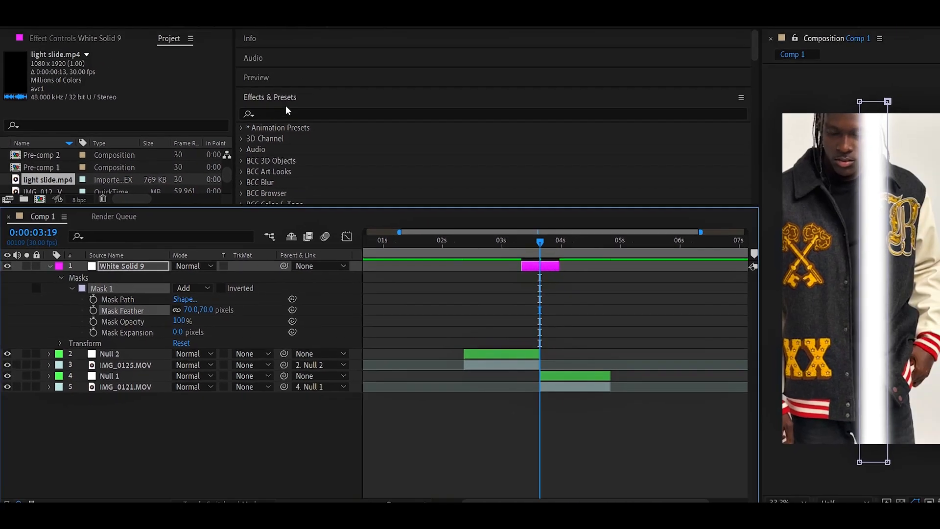
type("deep")
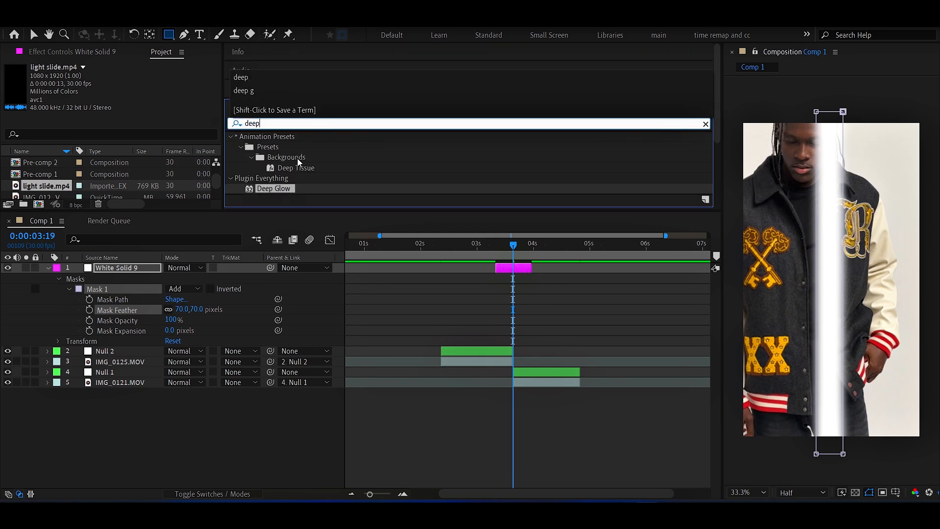